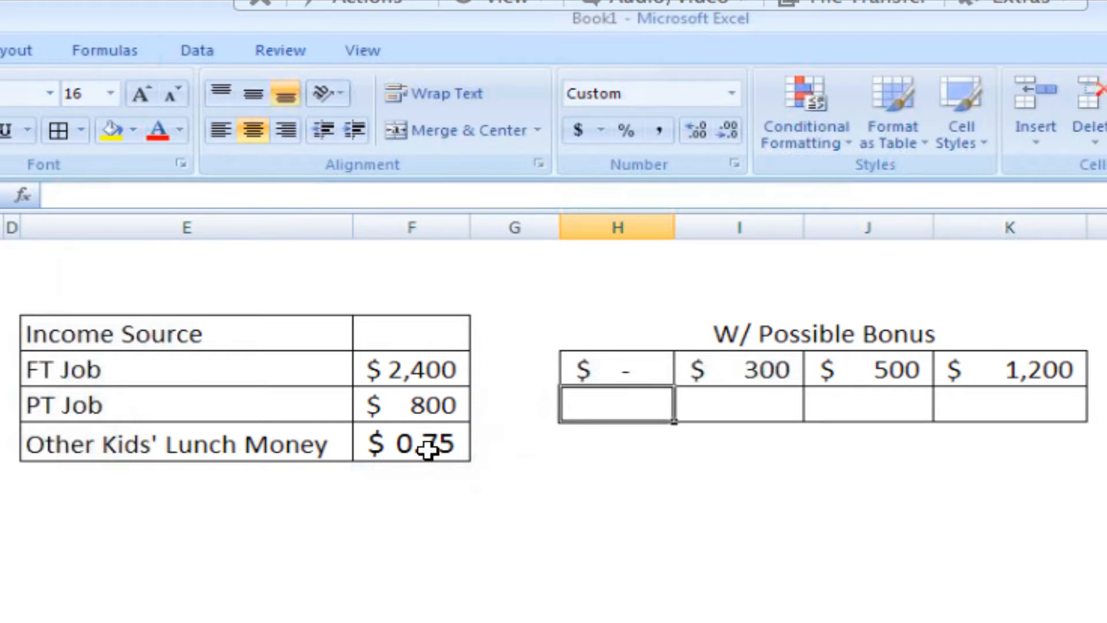
- Enter =SUM(F5:F7)+H5 in H6, totalling the three incomes plus the bonus to $3,201
{"action": "type", "text": "="}
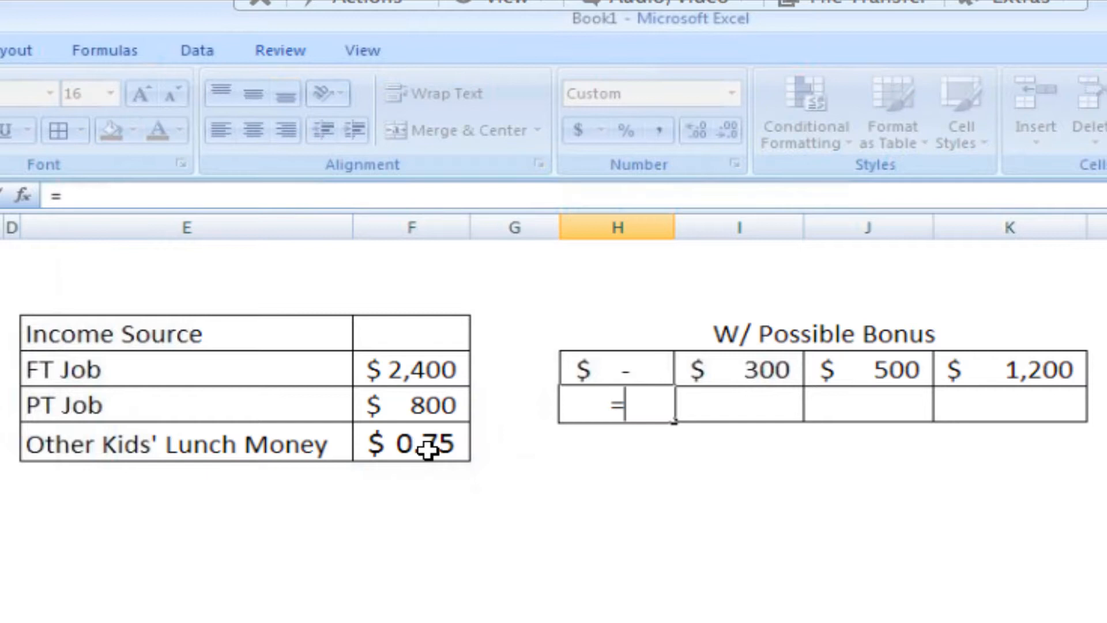
{"action": "type", "text": "SUM("}
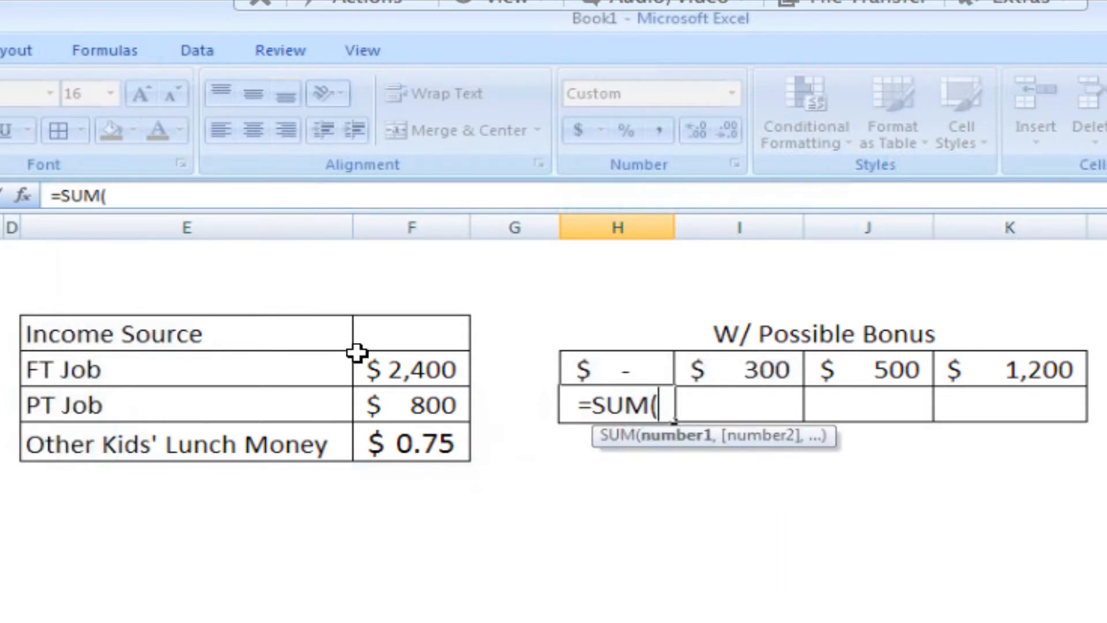
{"action": "left_click_drag", "start_coordinate": [412, 369], "coordinate": [411, 443]}
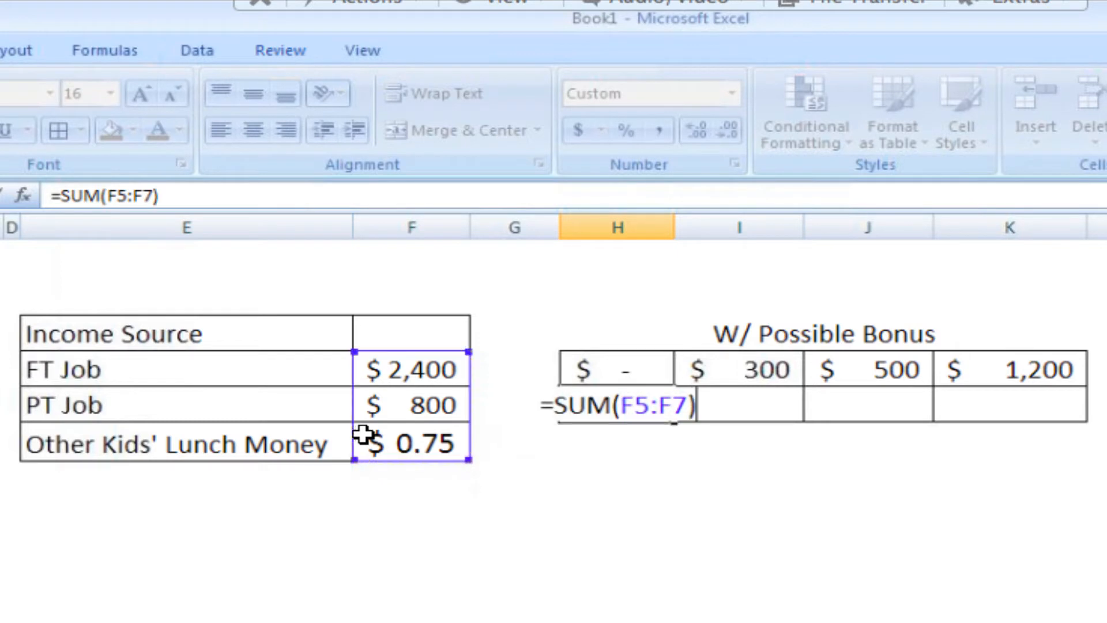
{"action": "type", "text": "+"}
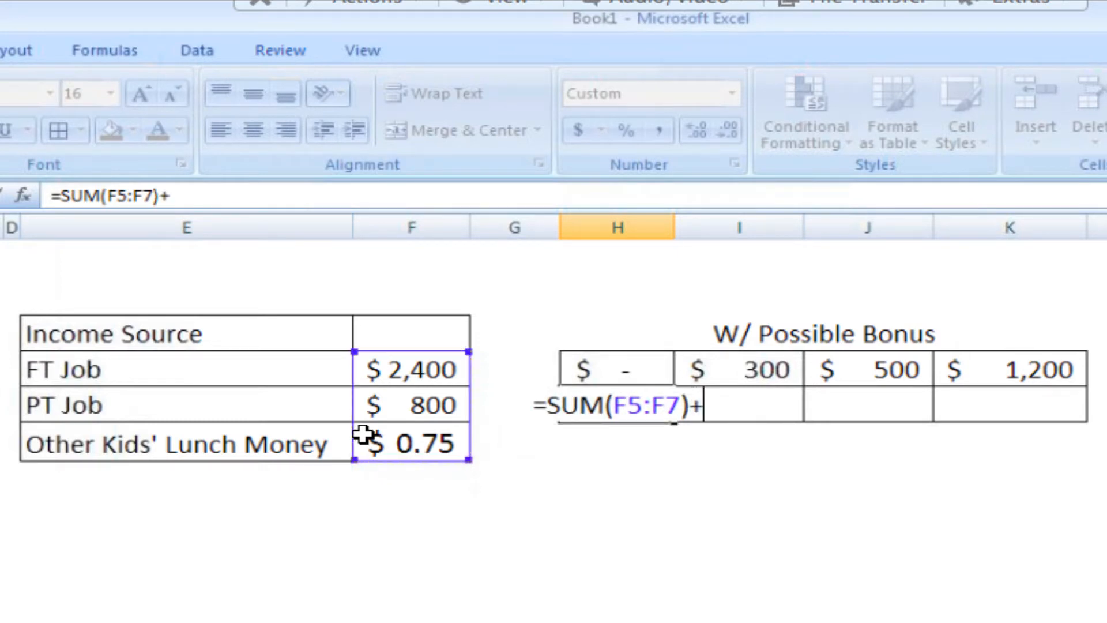
{"action": "mouse_move", "coordinate": [620, 370]}
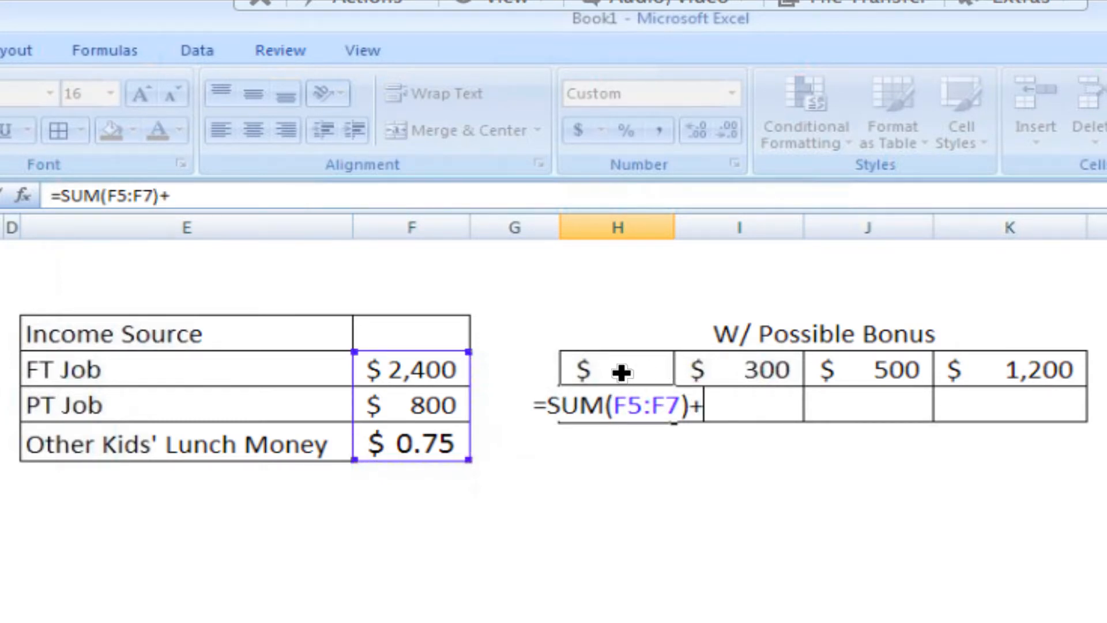
{"action": "left_click", "coordinate": [615, 369]}
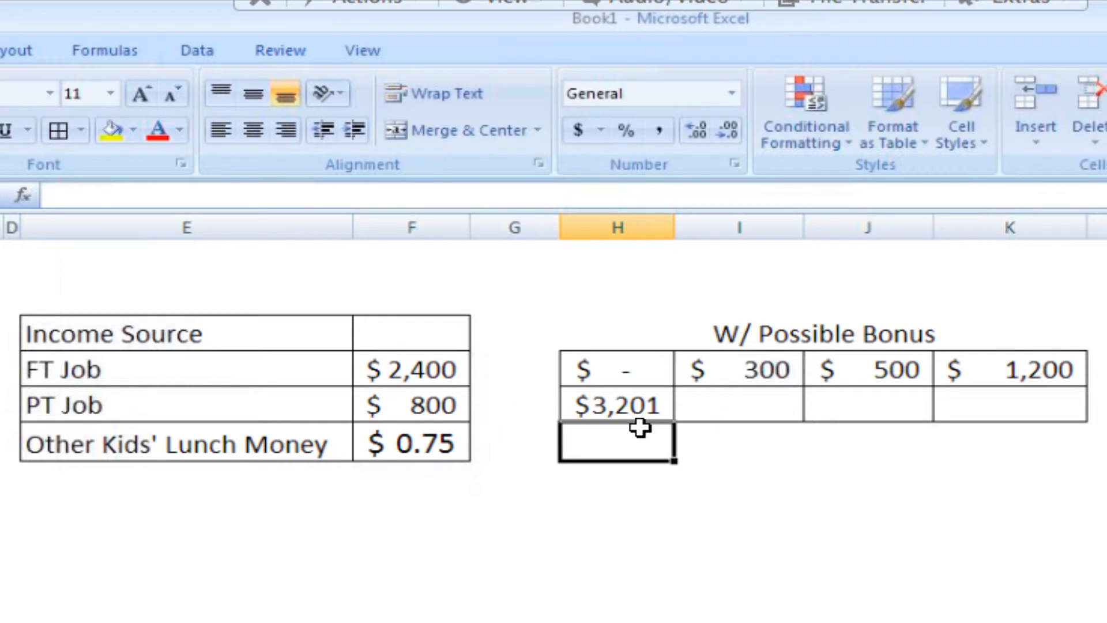
- Copy H6's total formula into I6, where shifted references give only $300
{"action": "left_click", "coordinate": [616, 404]}
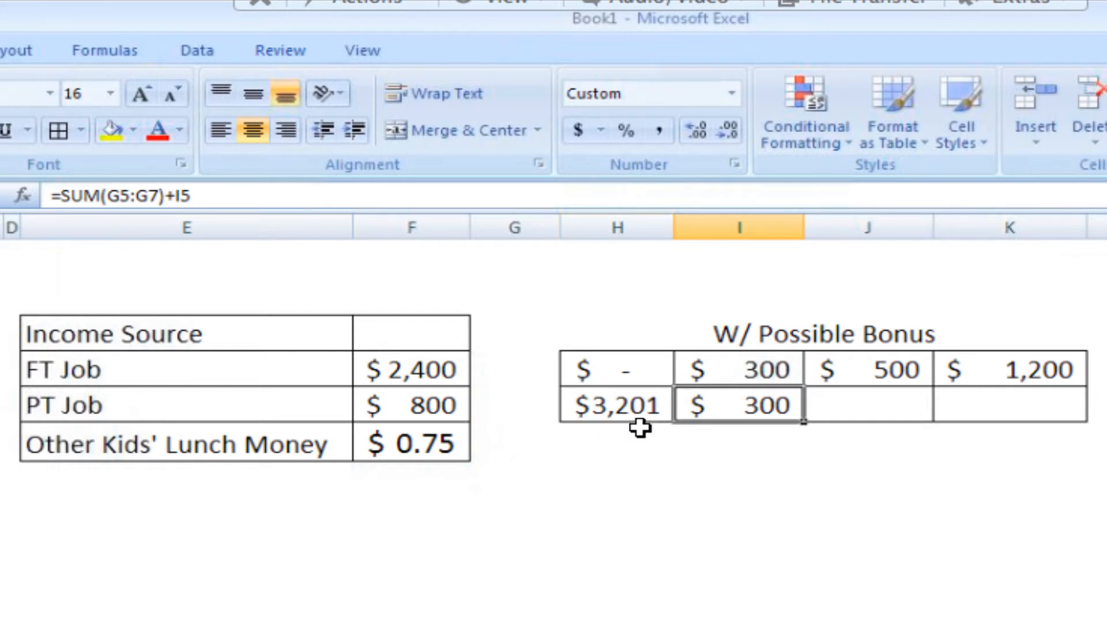
{"action": "left_click", "coordinate": [615, 404]}
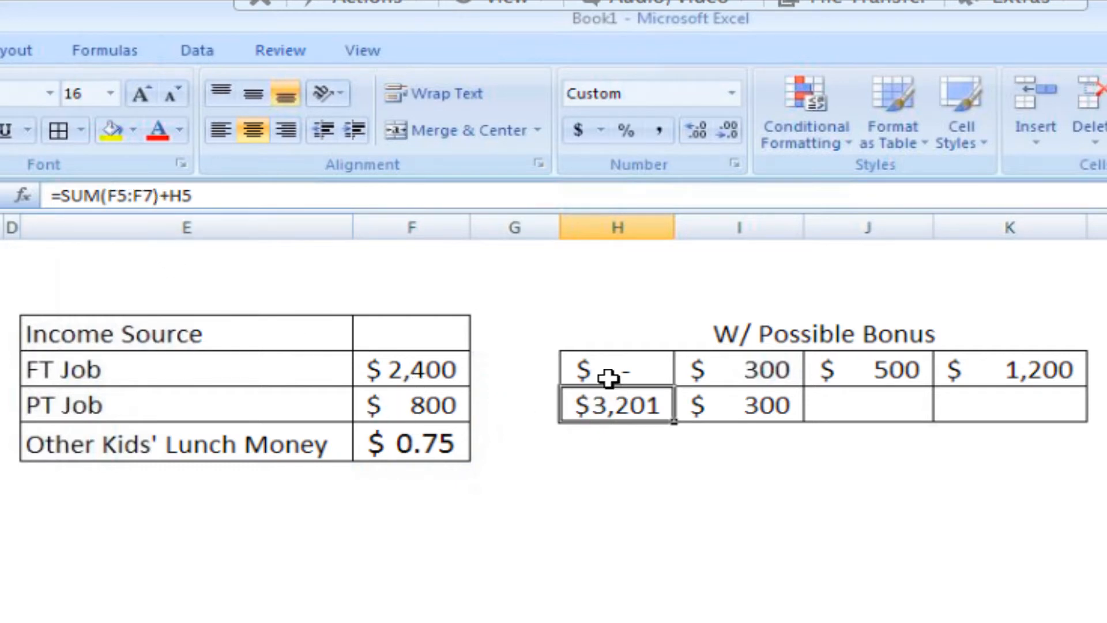
{"action": "mouse_move", "coordinate": [709, 405]}
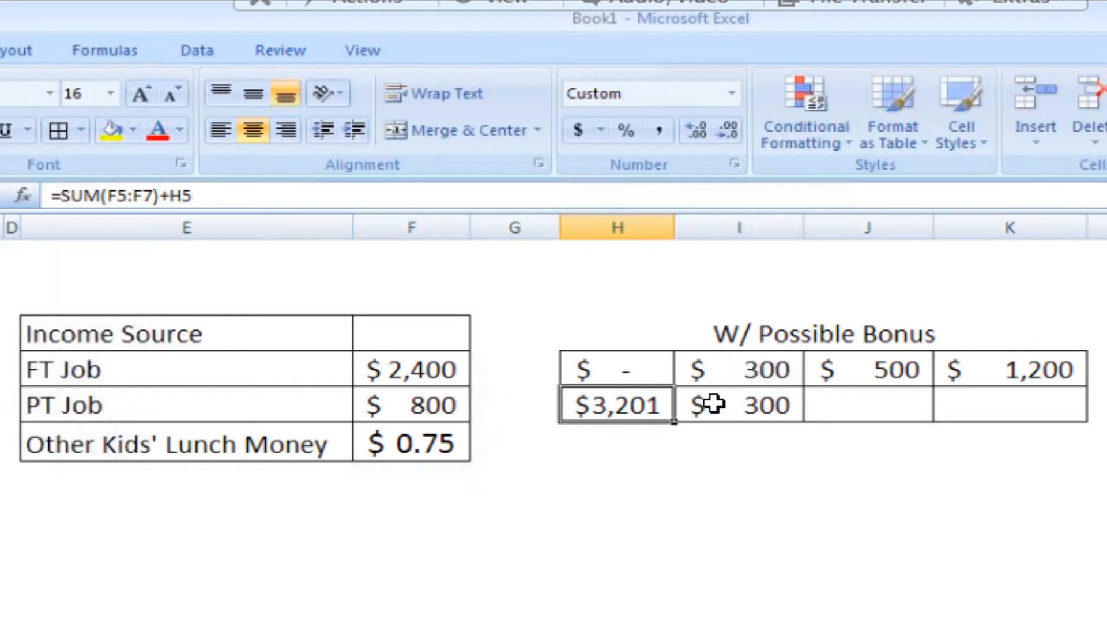
{"action": "left_click", "coordinate": [737, 404]}
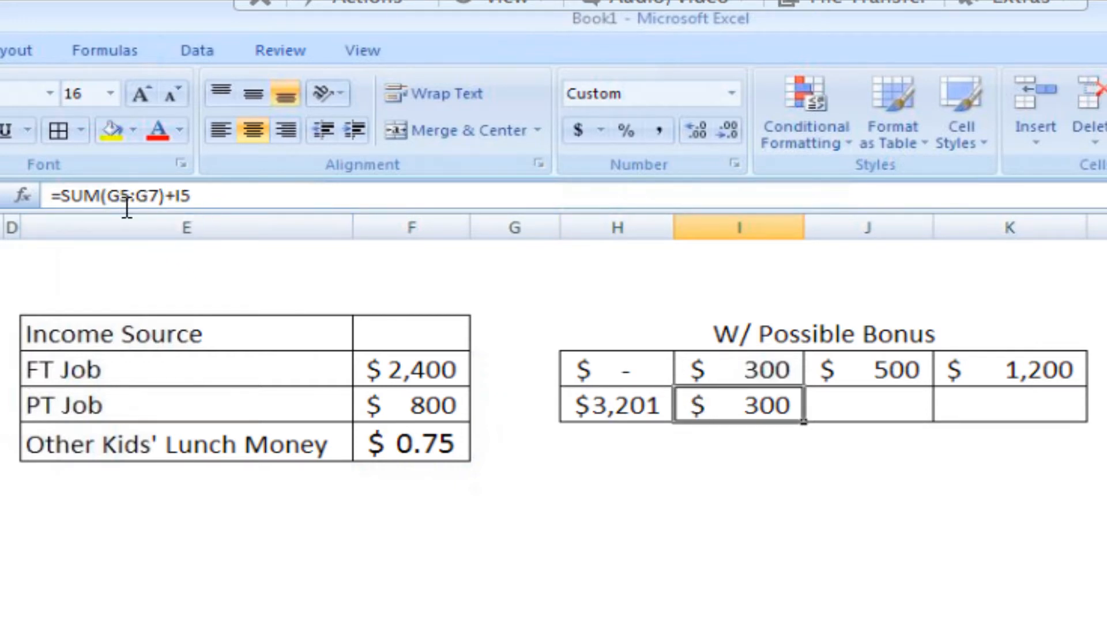
{"action": "left_click", "coordinate": [514, 332]}
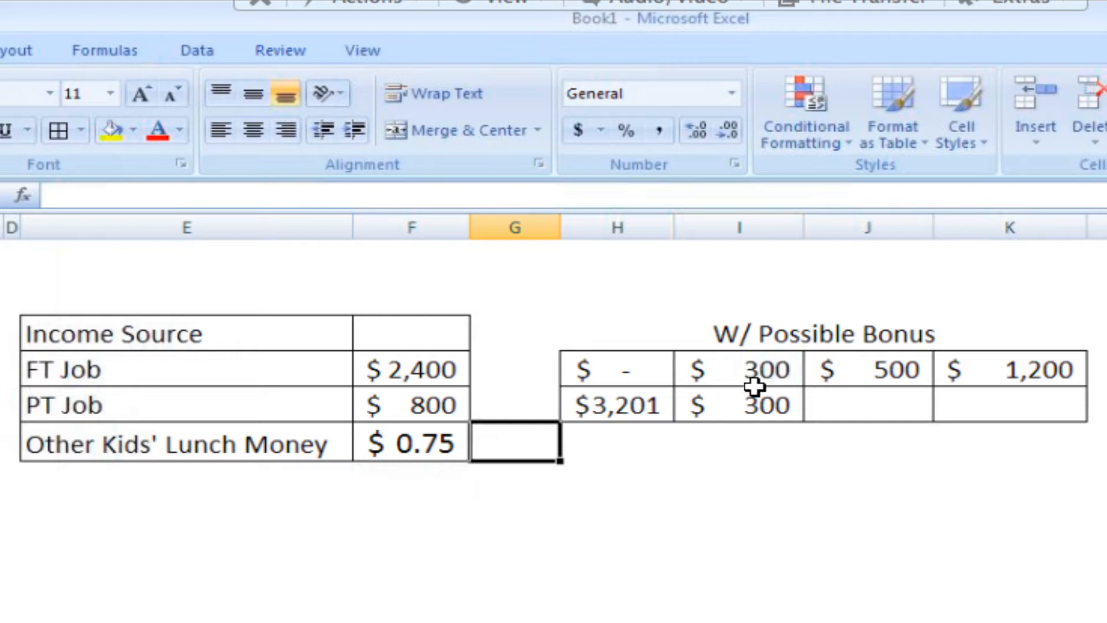
{"action": "left_click", "coordinate": [738, 405]}
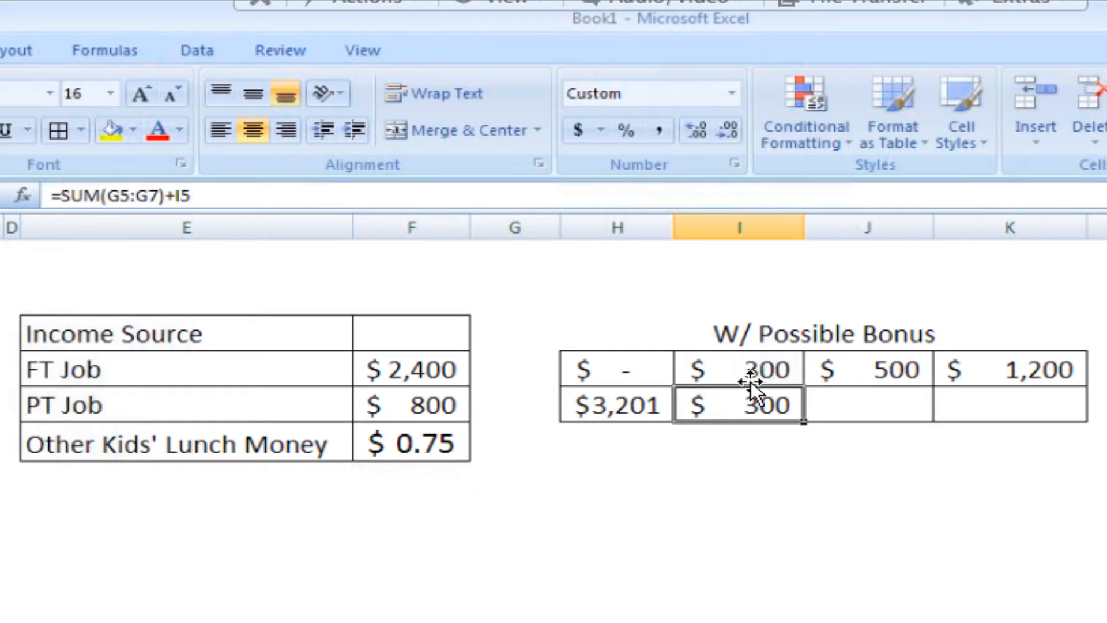
{"action": "left_click", "coordinate": [738, 369]}
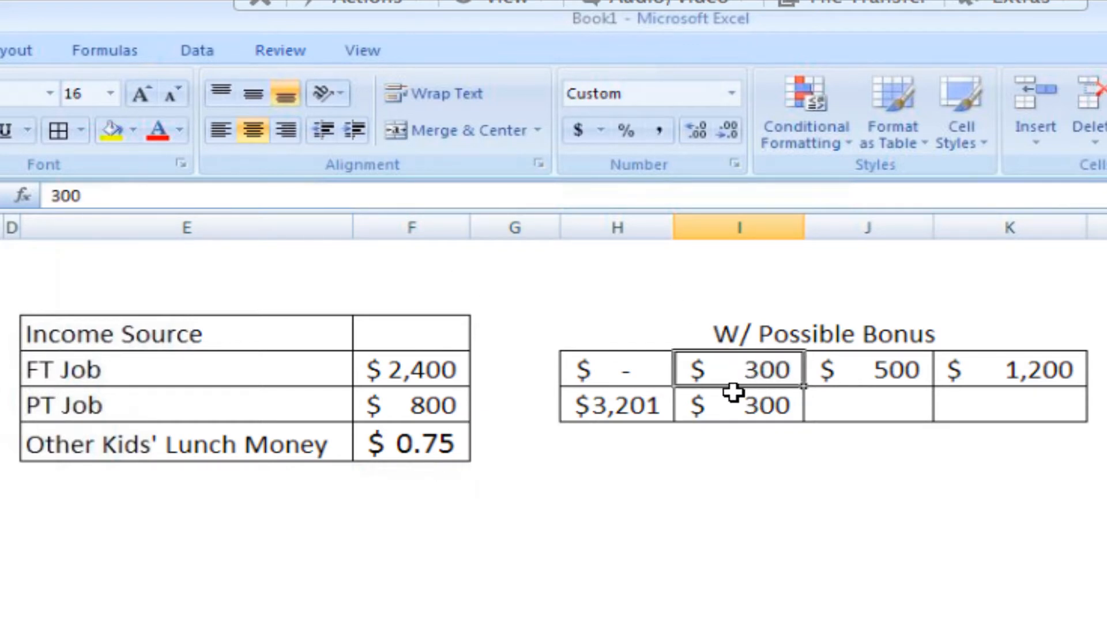
{"action": "left_click", "coordinate": [737, 405]}
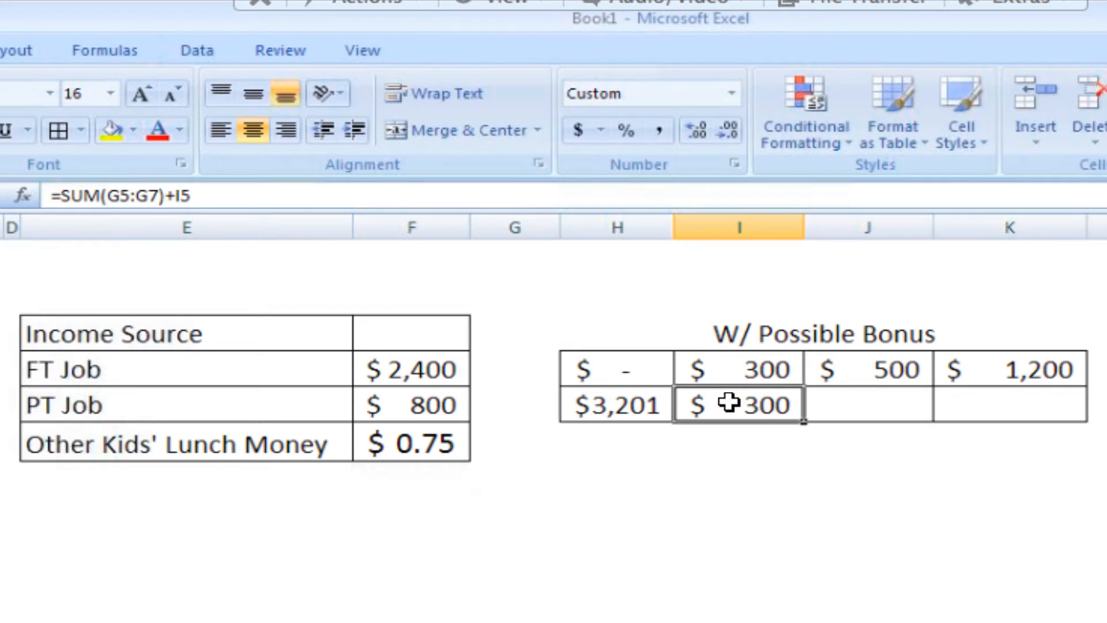
{"action": "mouse_move", "coordinate": [538, 411]}
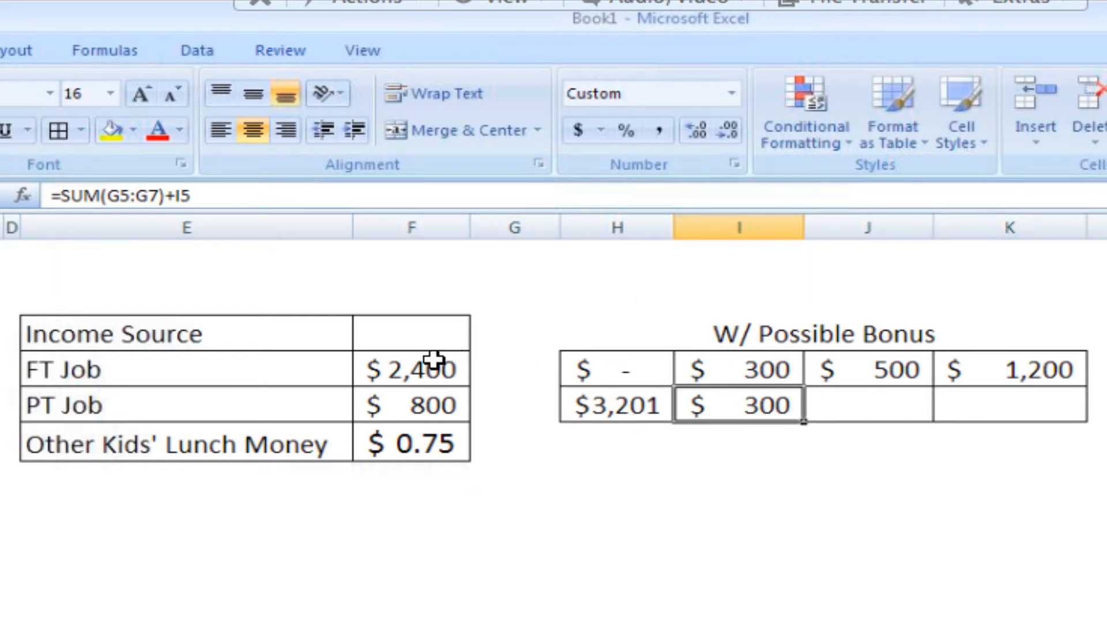
{"action": "mouse_move", "coordinate": [435, 436]}
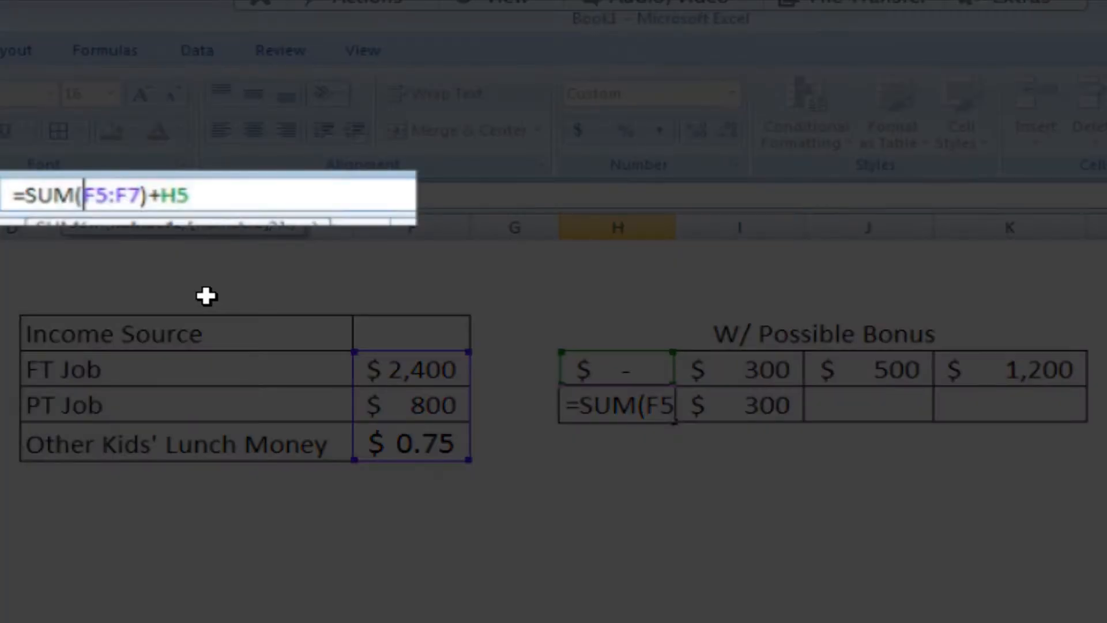
- Make the income range absolute with F4 so H6 reads =SUM($F$5:$F$7)+H5
{"action": "key", "text": "f4"}
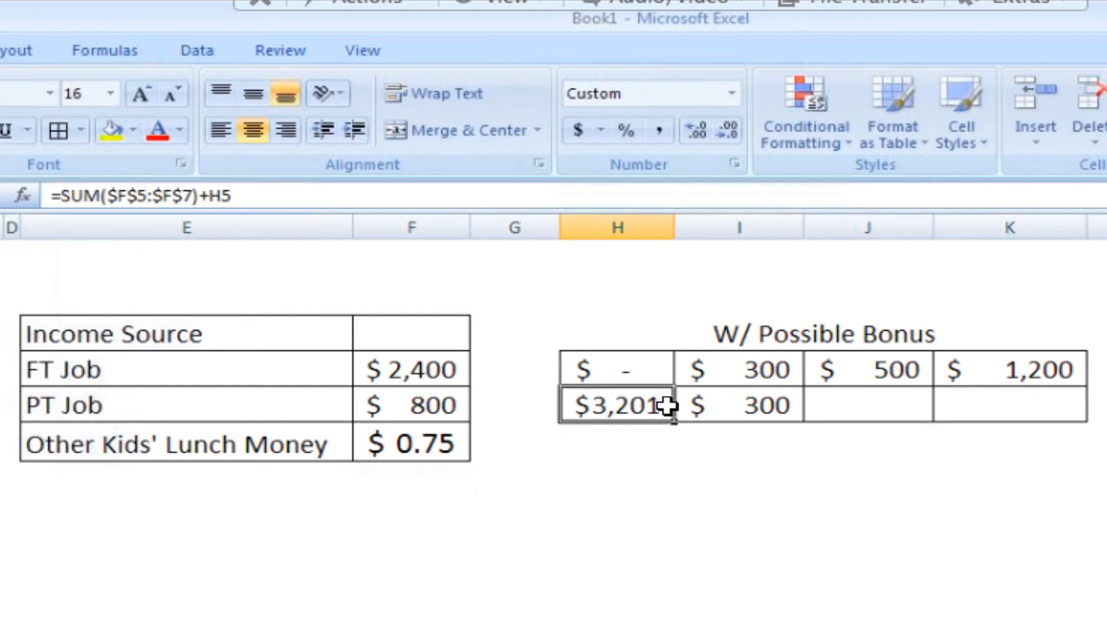
- Copy the corrected total into I6 showing $3,501, then reopen H6's formula to review references
{"action": "left_click", "coordinate": [738, 405]}
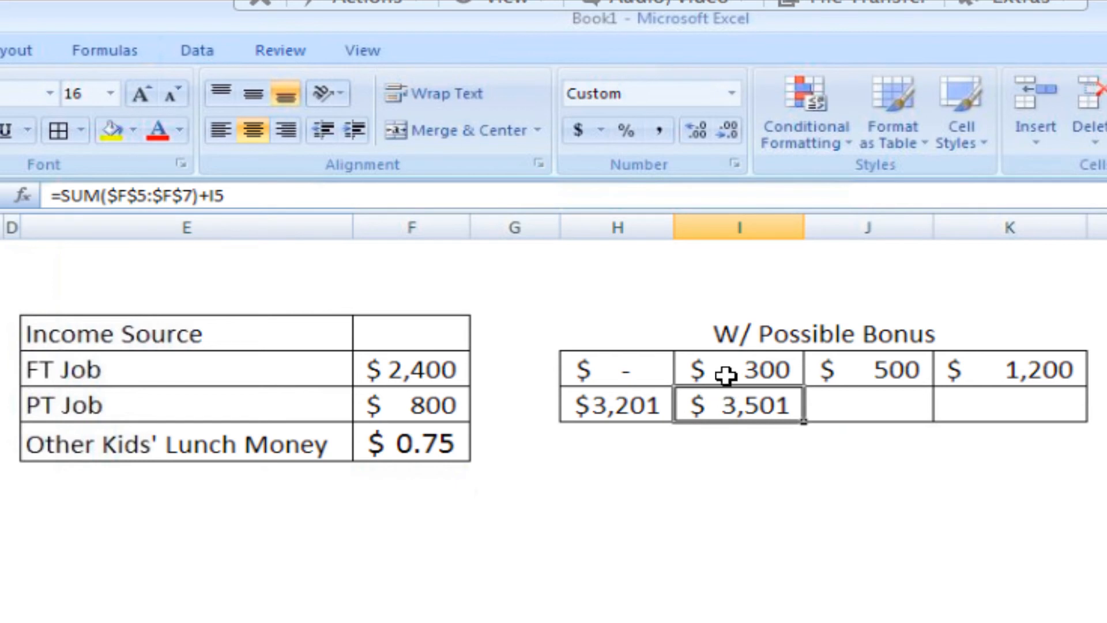
{"action": "left_click", "coordinate": [615, 405]}
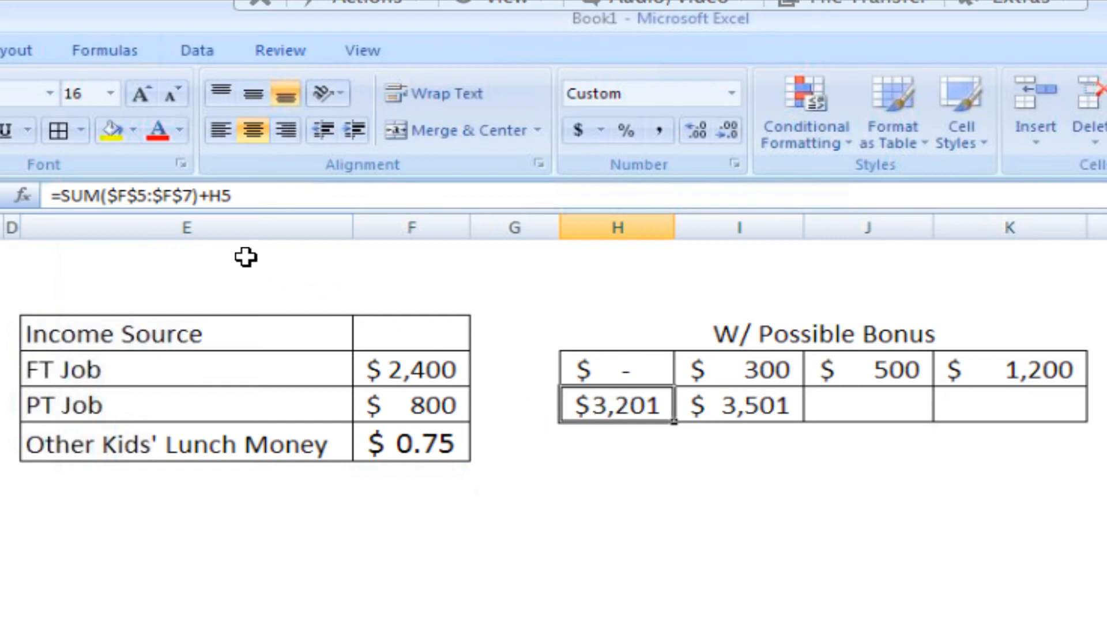
{"action": "double_click", "coordinate": [616, 404]}
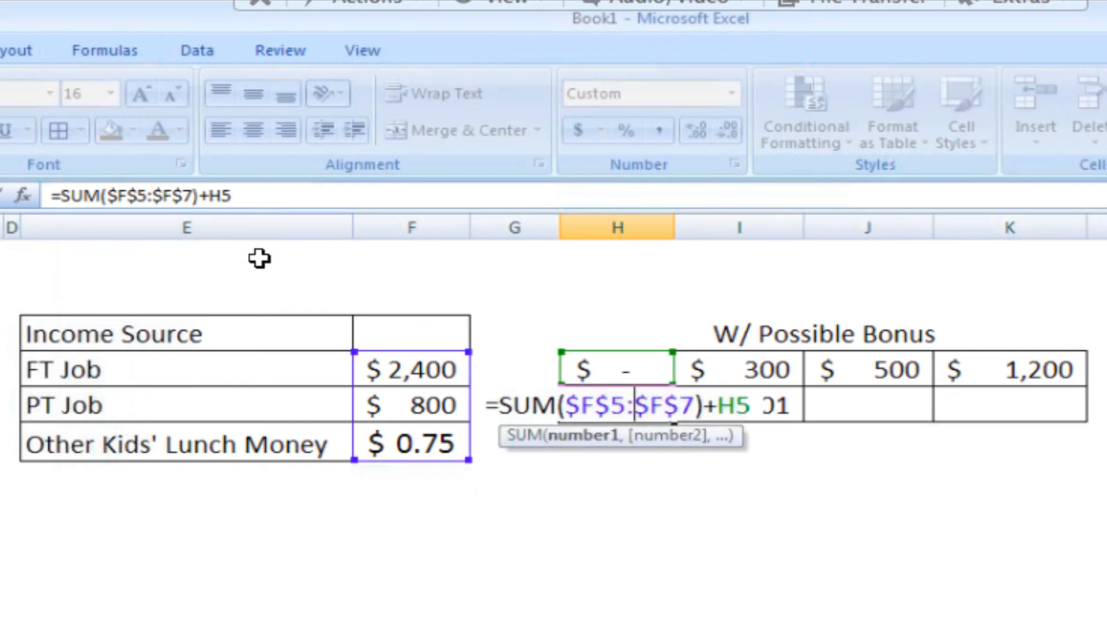